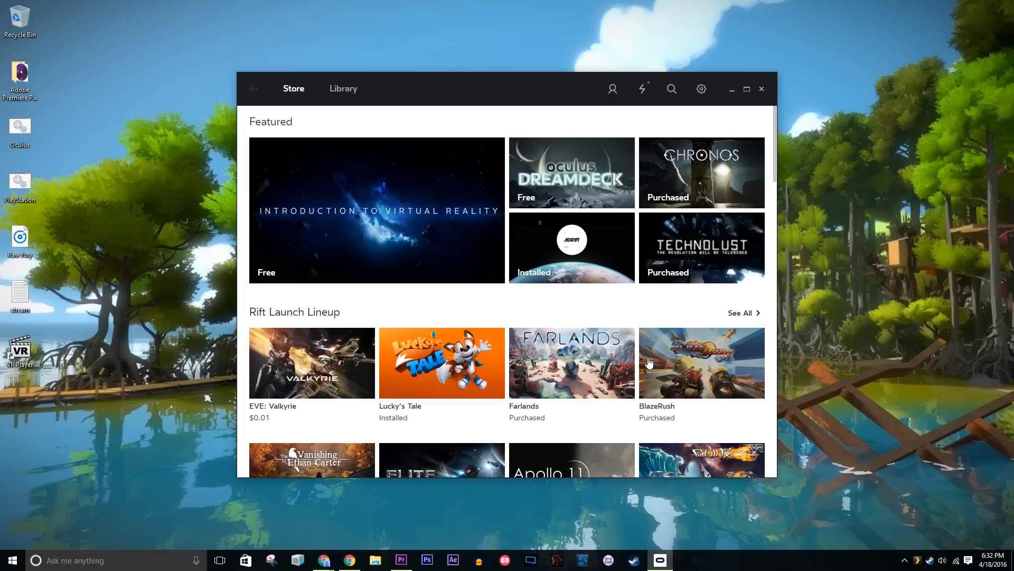
mouse_move(655, 364)
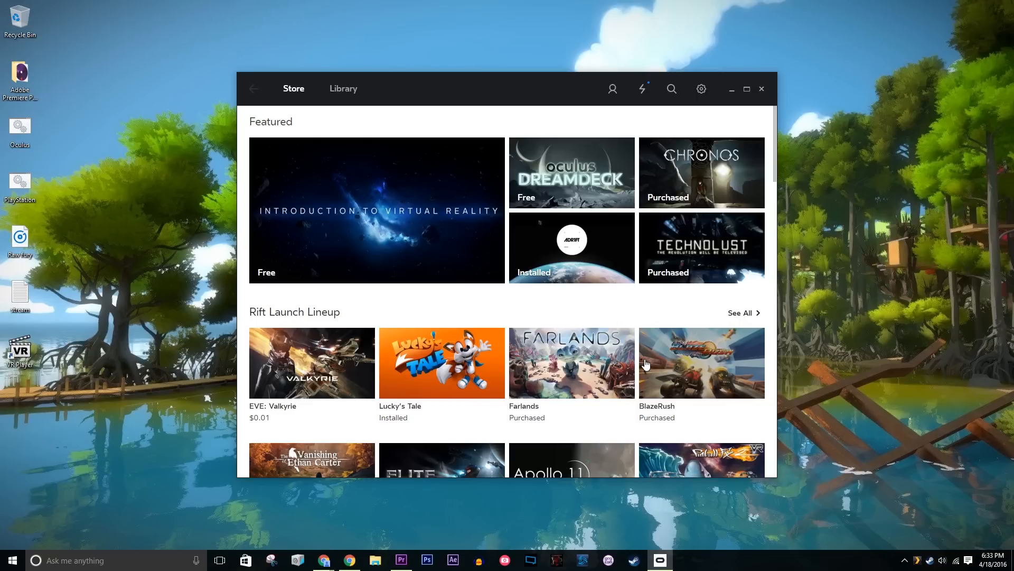
mouse_move(644, 365)
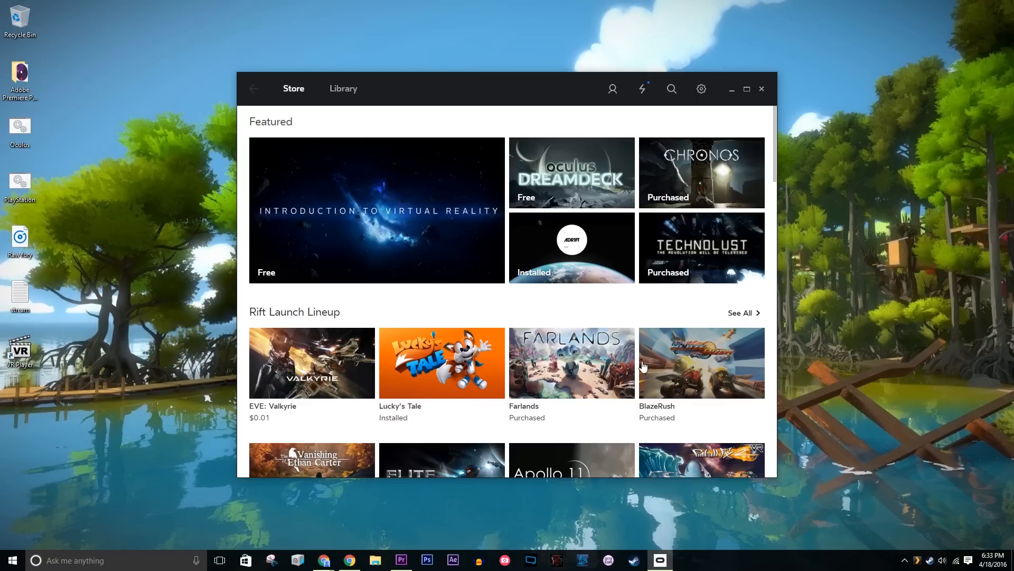
mouse_move(666, 343)
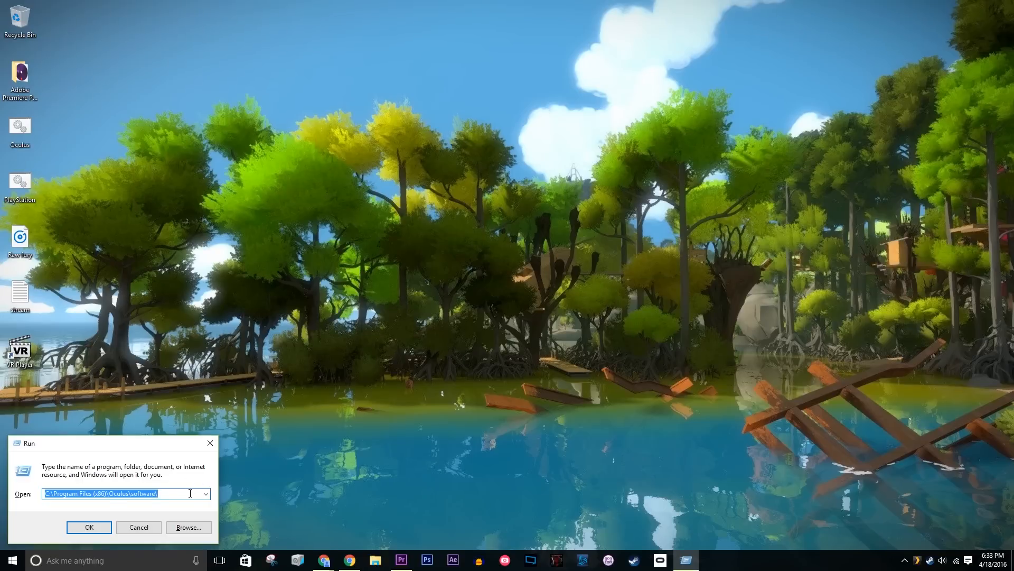
Step: Open C:\Program Files (x86)\Oculus\ from the Run dialog
click(205, 493)
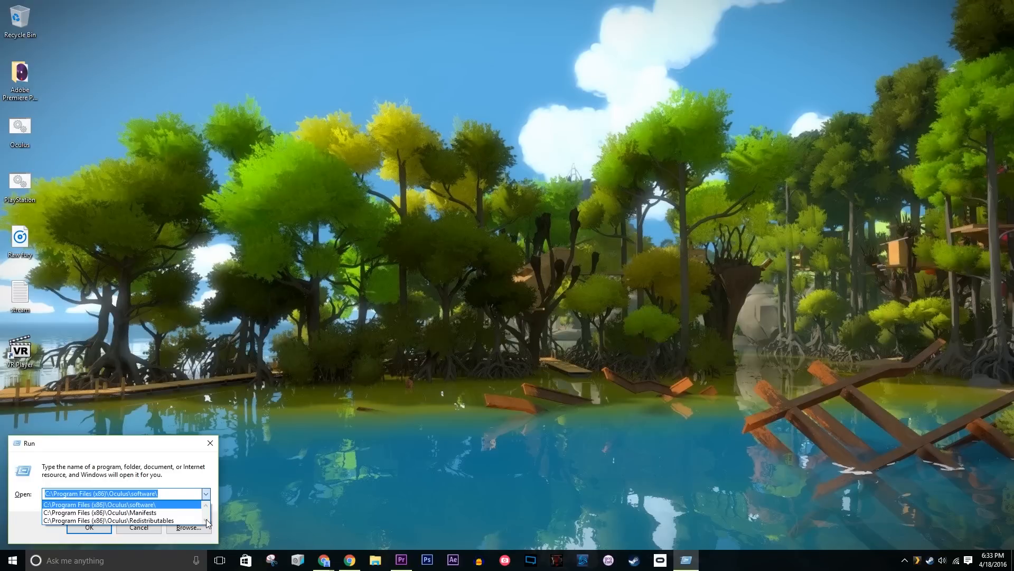
mouse_move(187, 523)
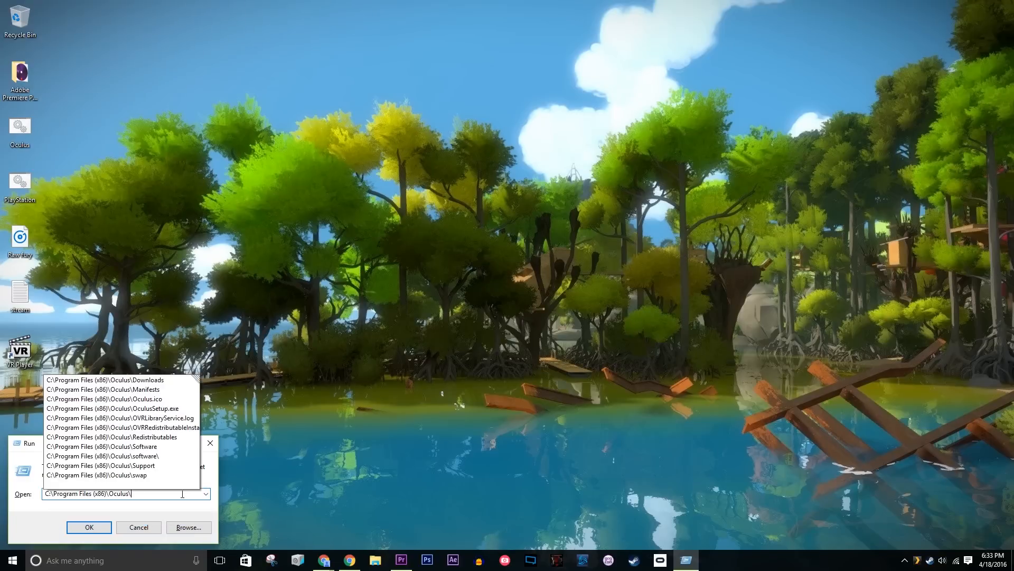
Step: Copy the Redistributables folder from the Oculus install folder to the desktop
click(89, 527)
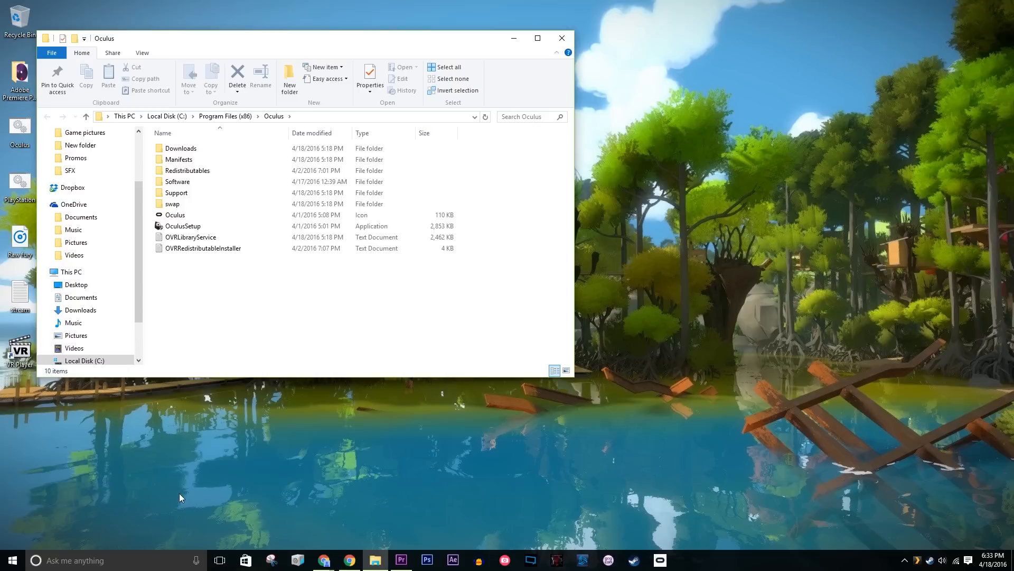
click(181, 148)
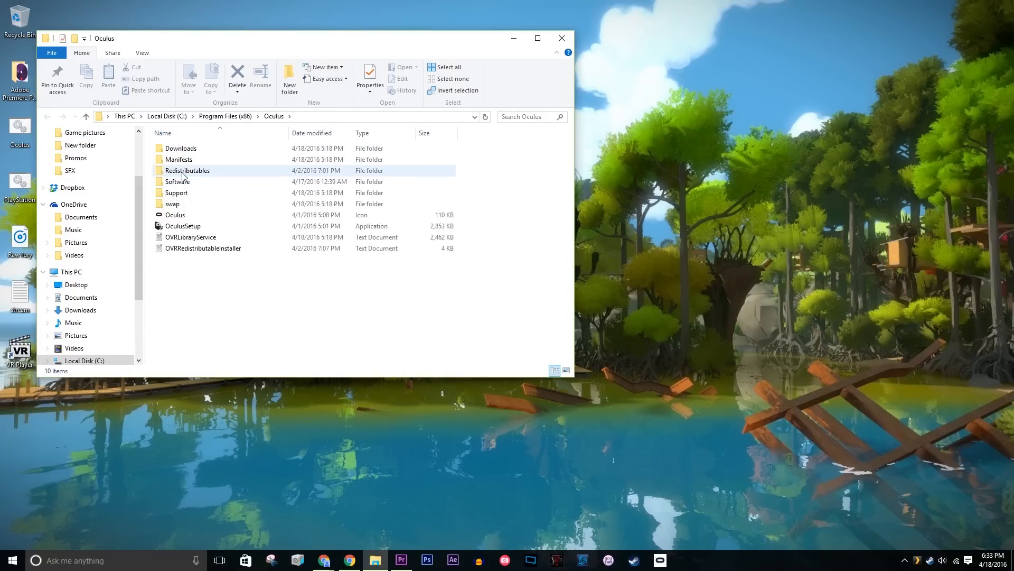
right_click(187, 170)
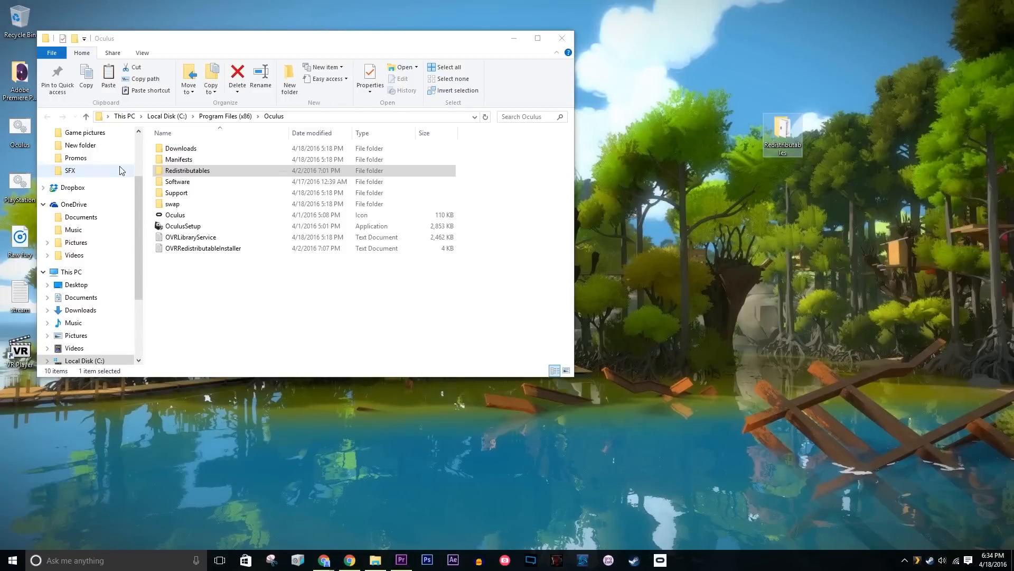
mouse_move(193, 188)
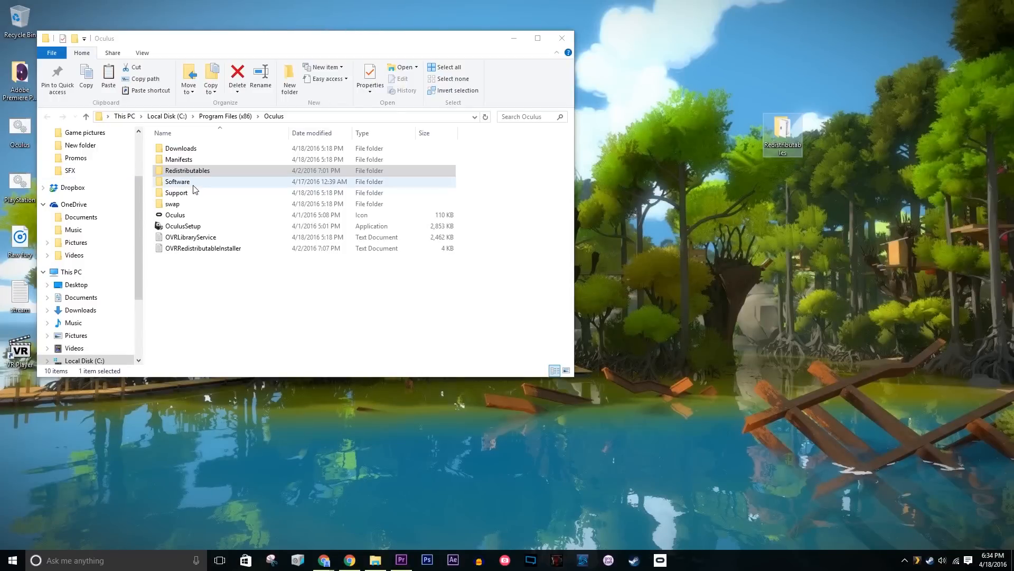
Step: Copy the game folders from Software into a new desktop folder named 'Software backup'
double_click(178, 181)
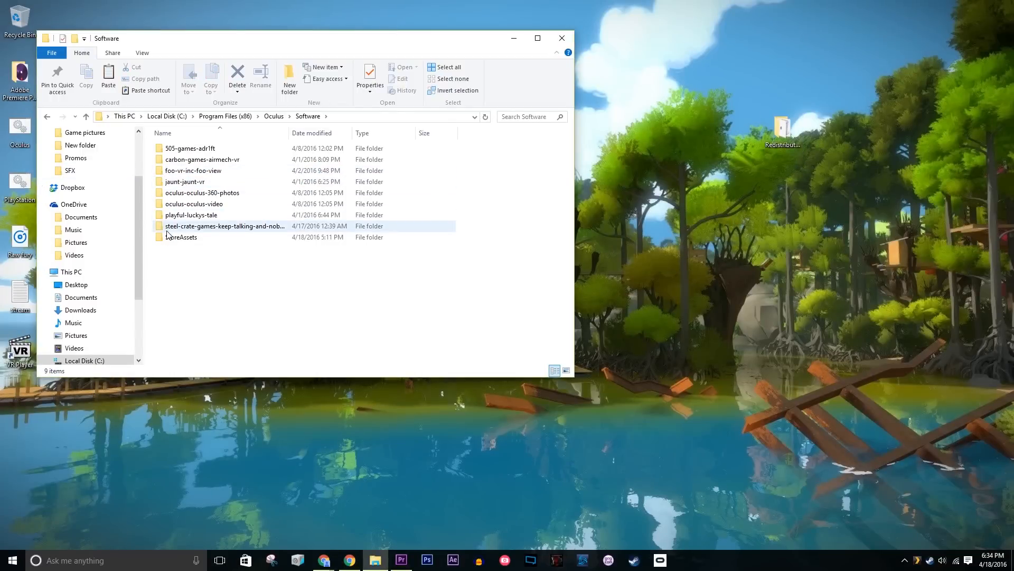
click(223, 226)
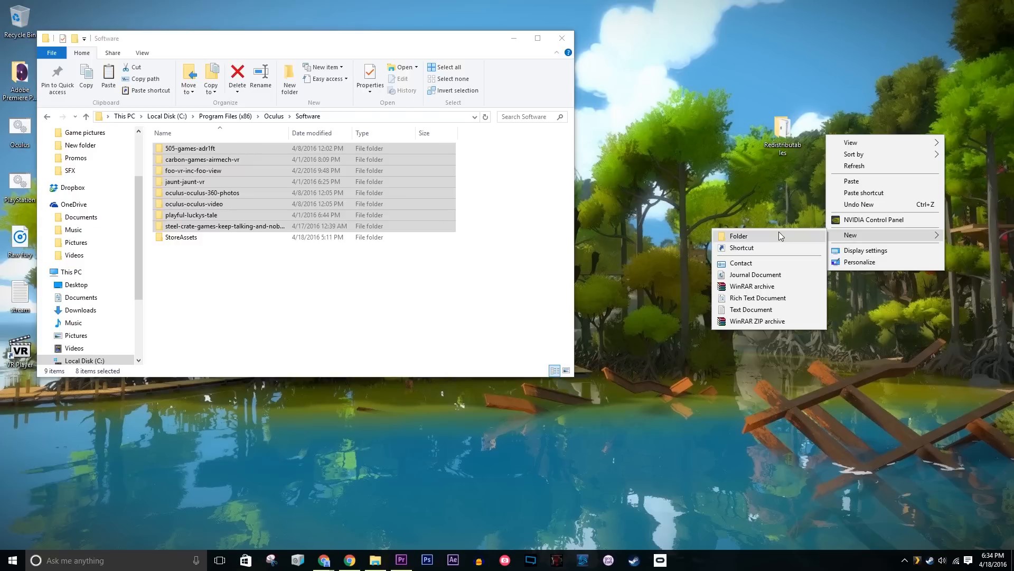
click(738, 236)
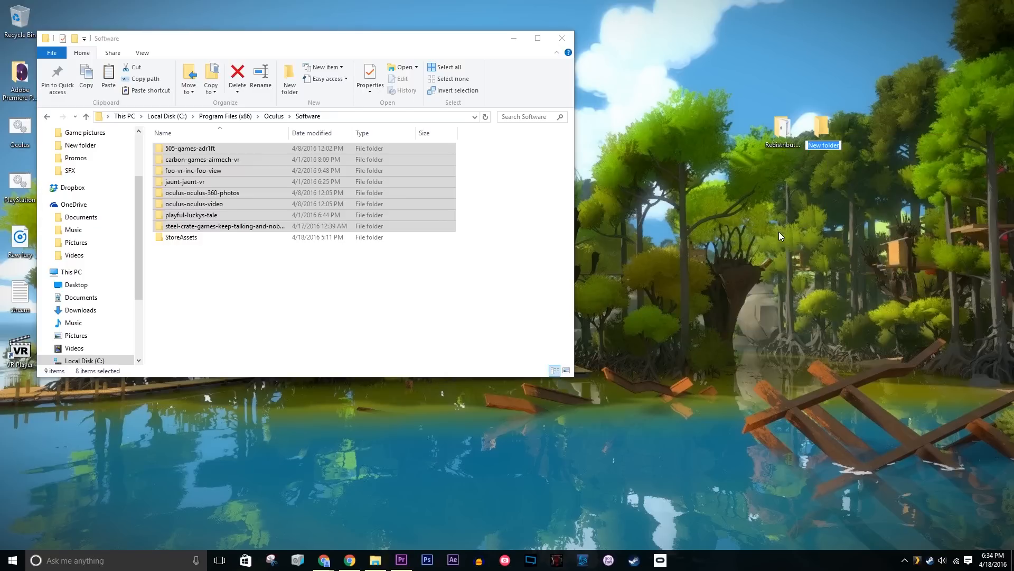
text(Software backup)
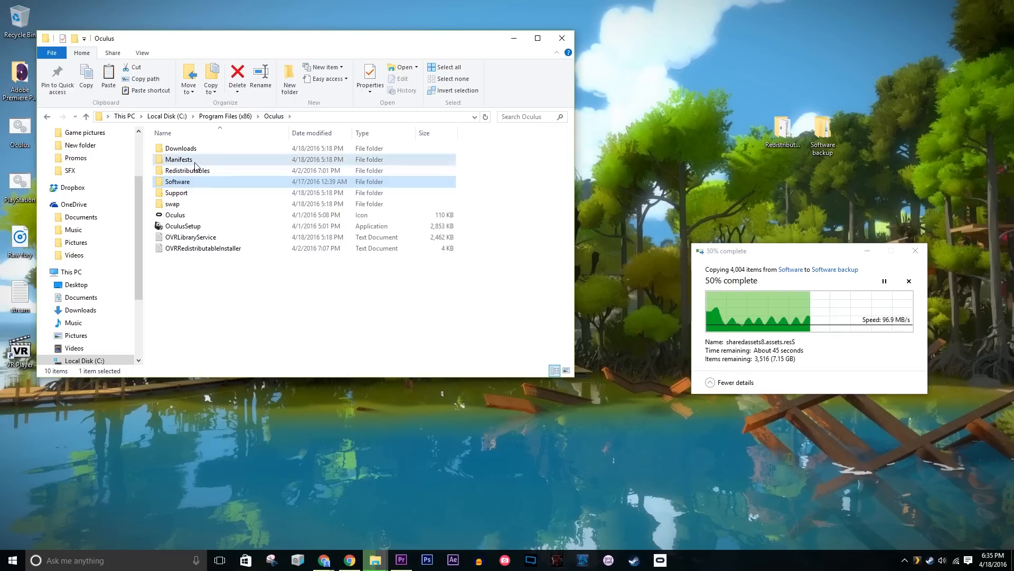
Step: Copy the game manifest JSON files from Manifests into a desktop 'Manifests backup' folder
double_click(179, 159)
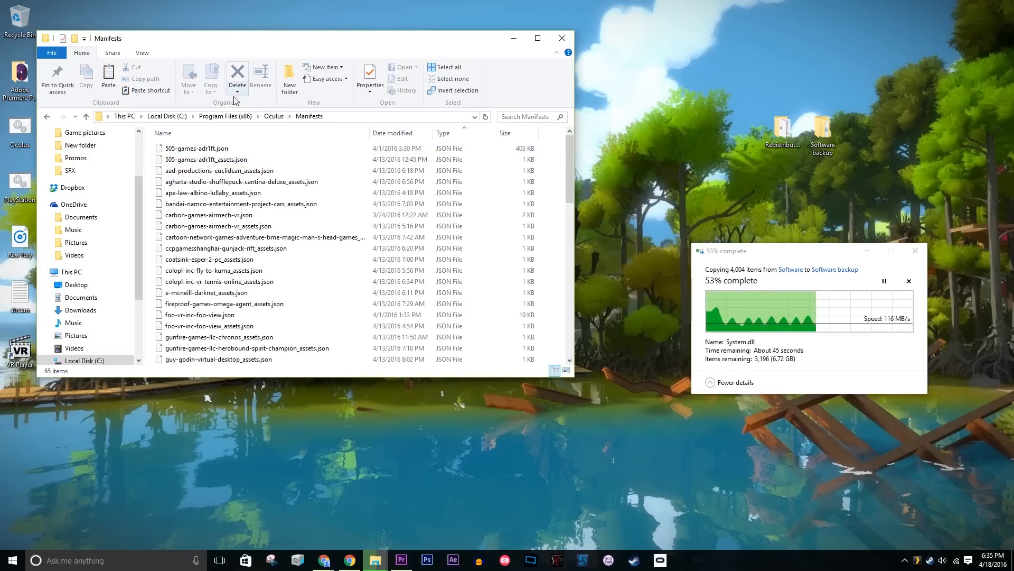
click(217, 171)
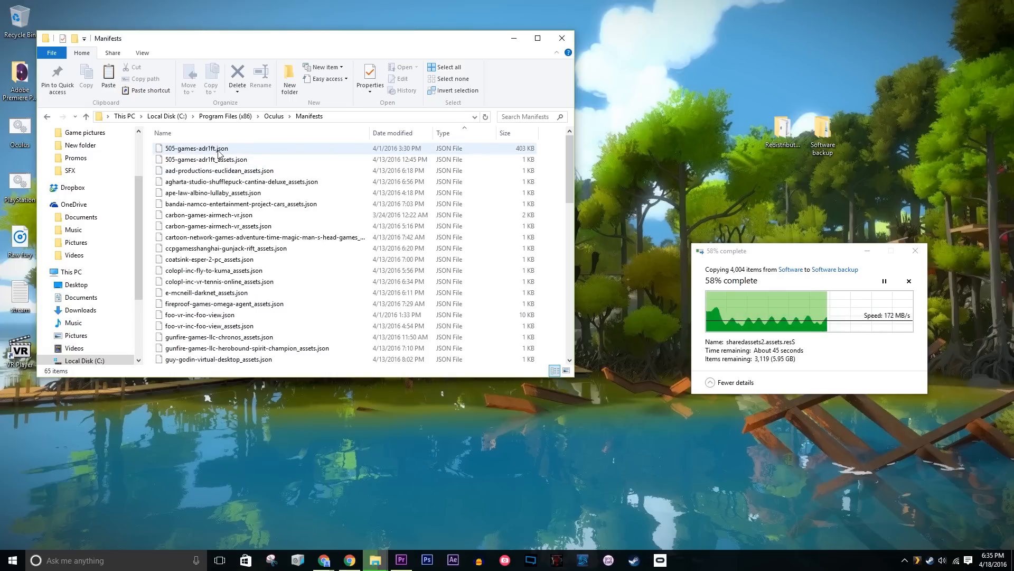
mouse_move(254, 259)
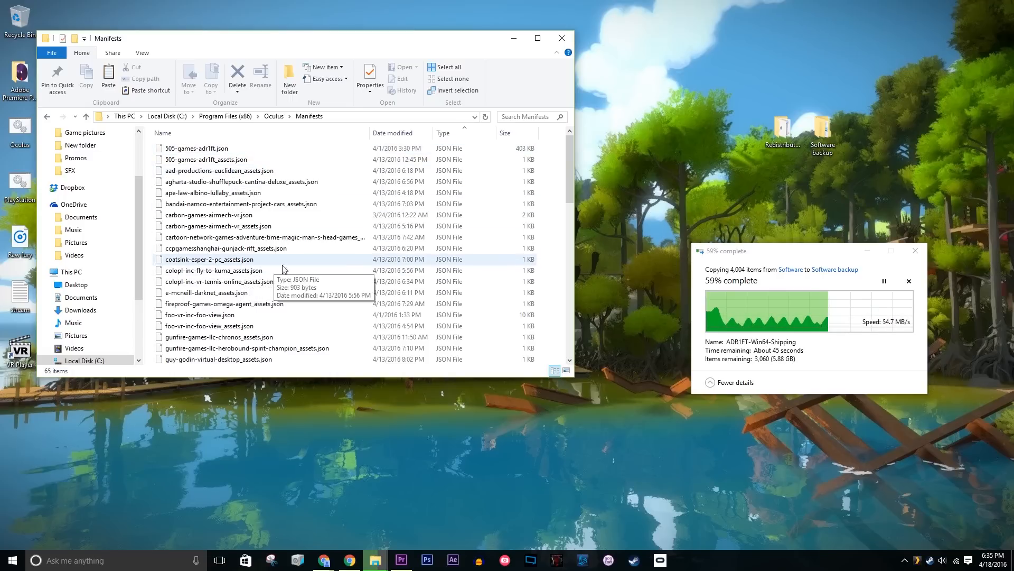
mouse_move(306, 263)
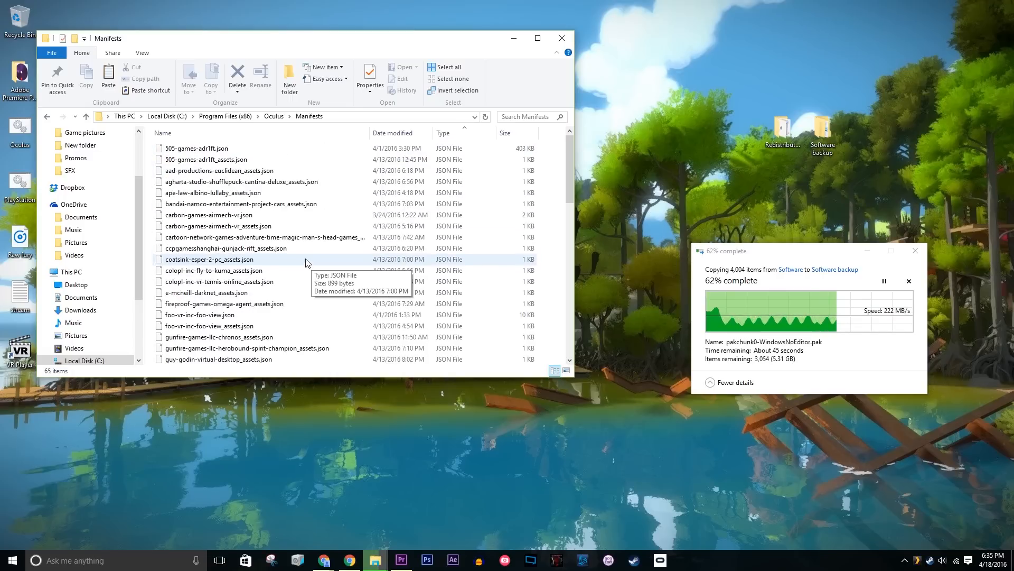
scroll(down, 3)
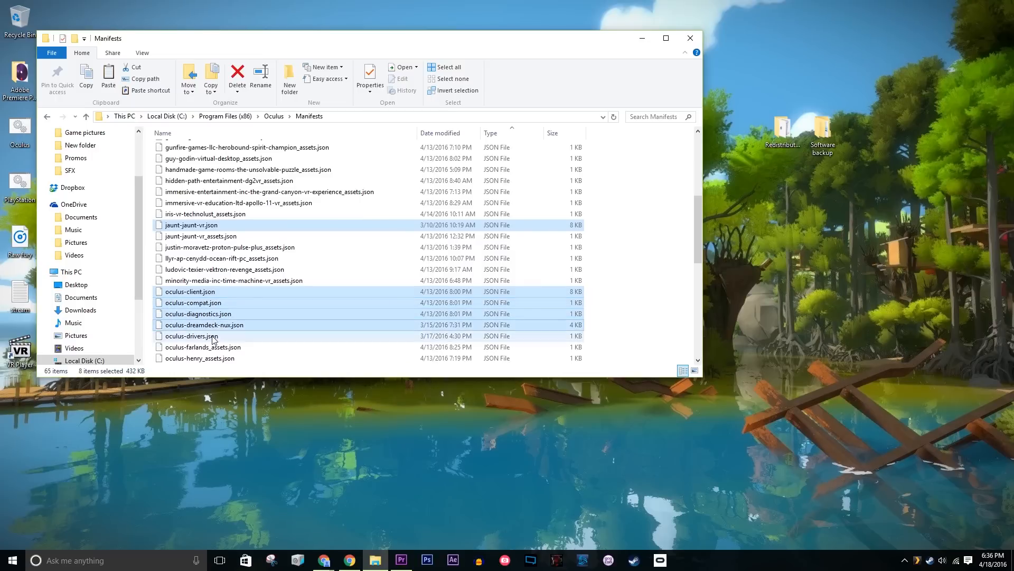
right_click(190, 336)
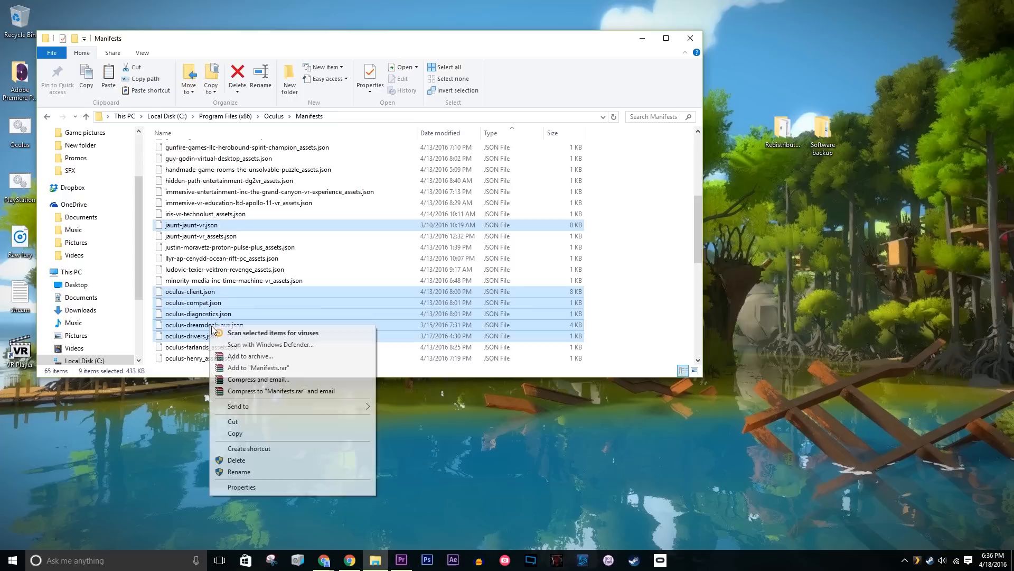
click(804, 192)
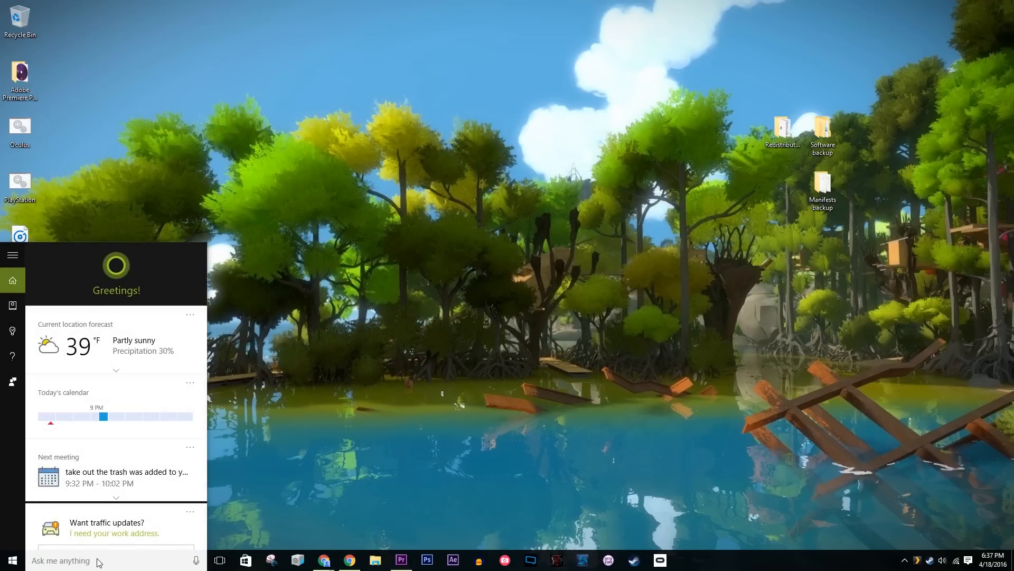
Step: Run Uninstall Oculus from Start search, allow UAC and confirm removing the software
text(uninstall oculus)
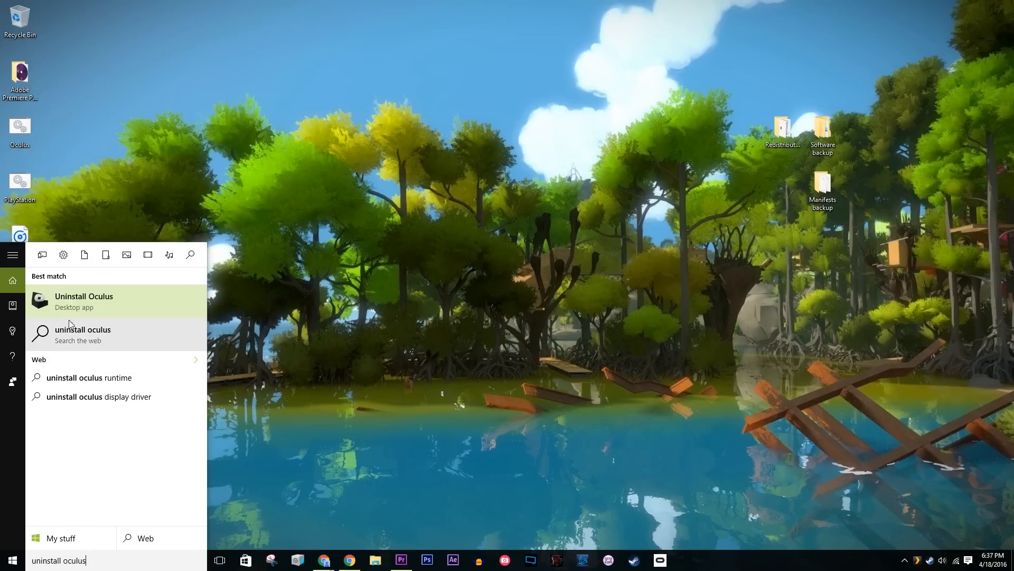
click(84, 301)
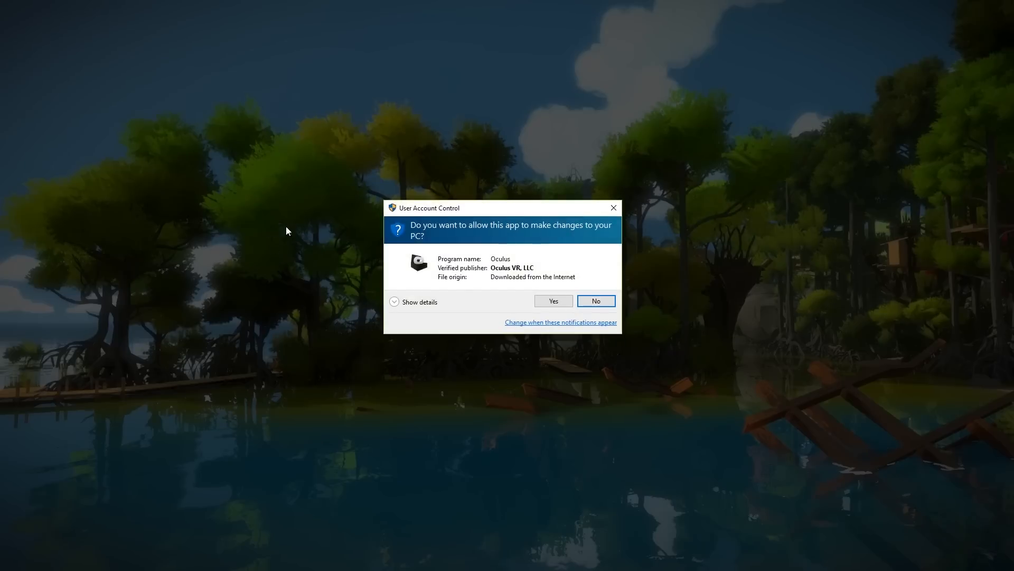
click(553, 300)
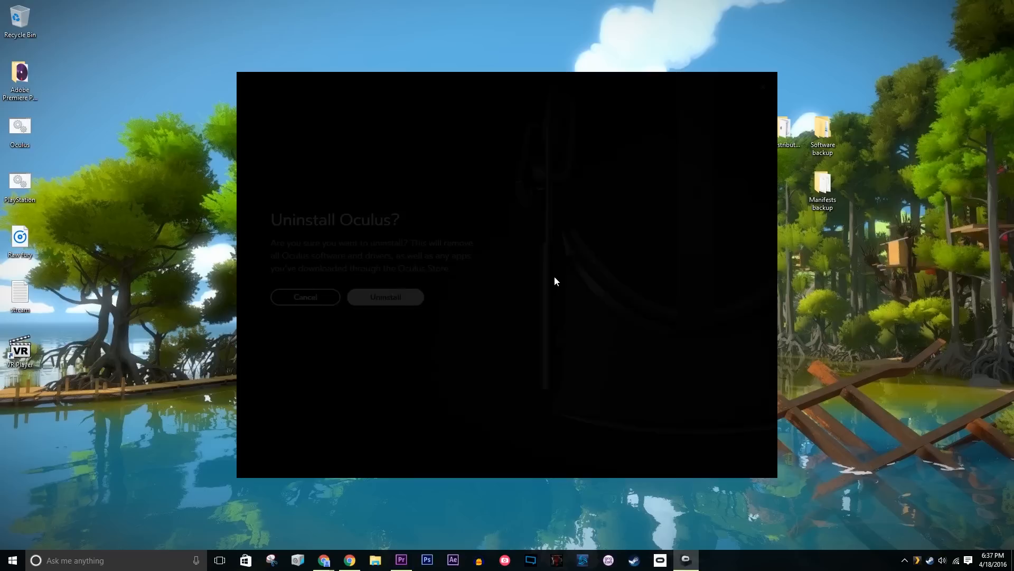
click(385, 297)
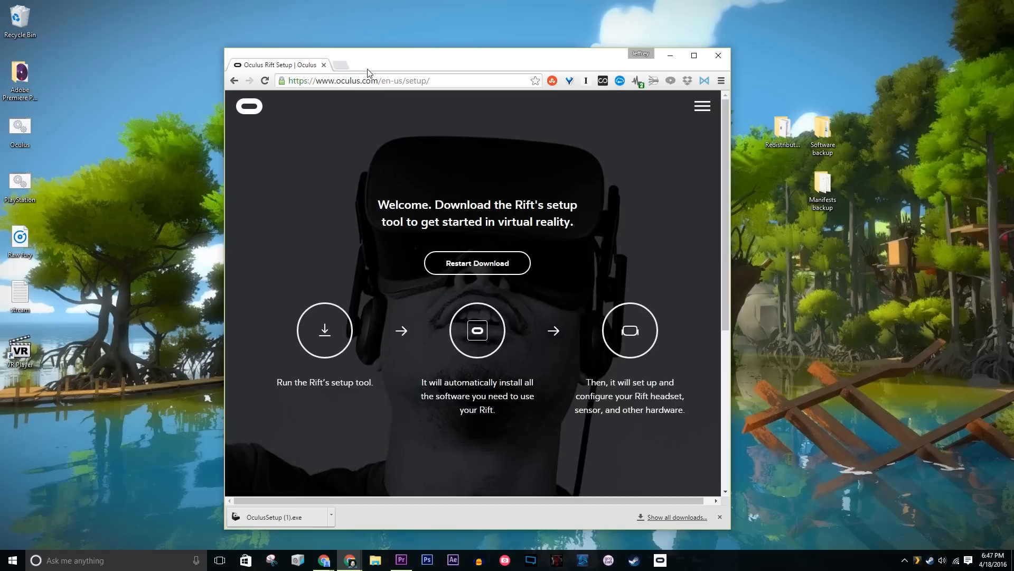
mouse_move(488, 251)
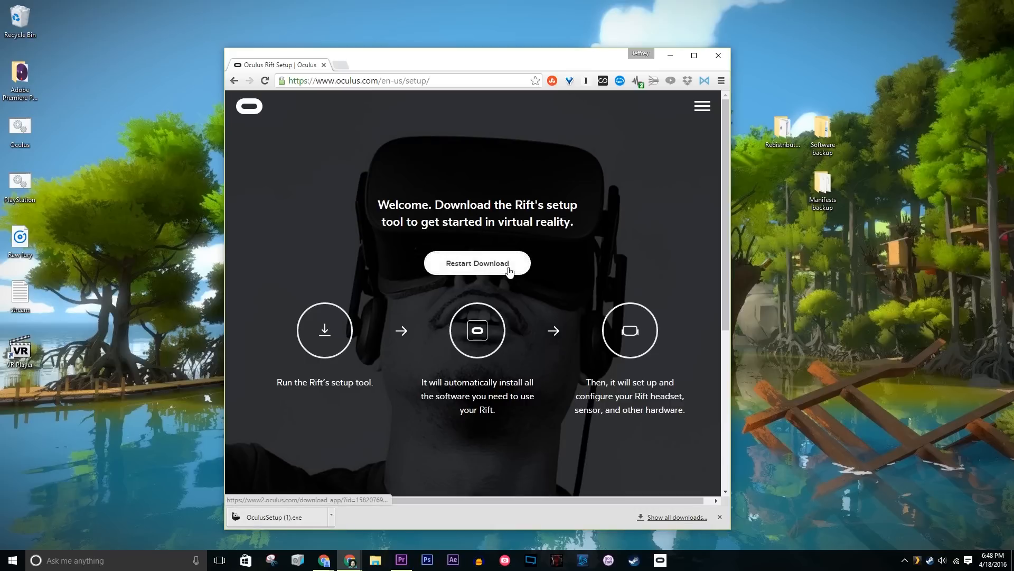
mouse_move(310, 518)
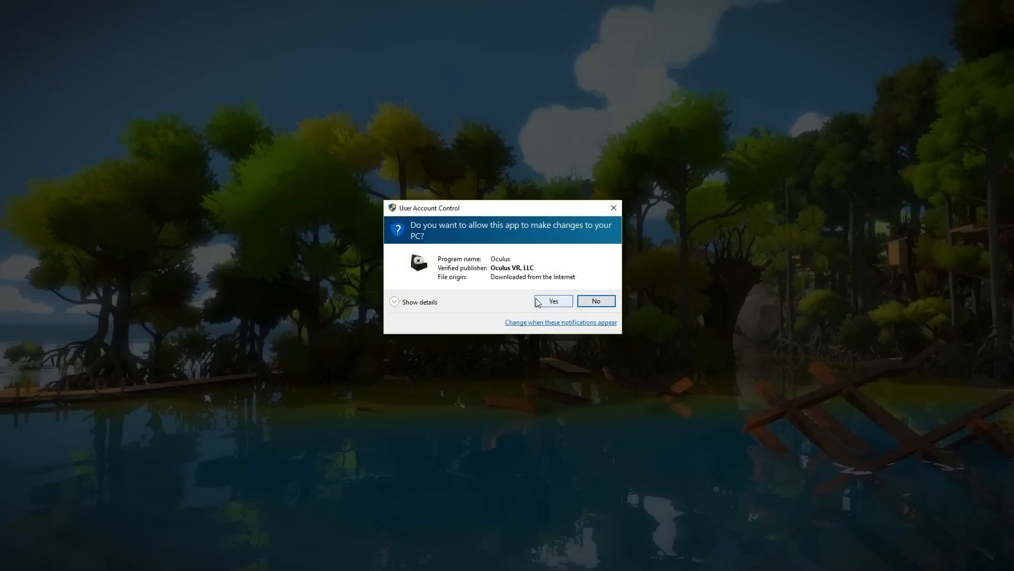
Step: Run OculusSetup and install the Oculus software to D:\Oculus instead of the default drive
click(551, 301)
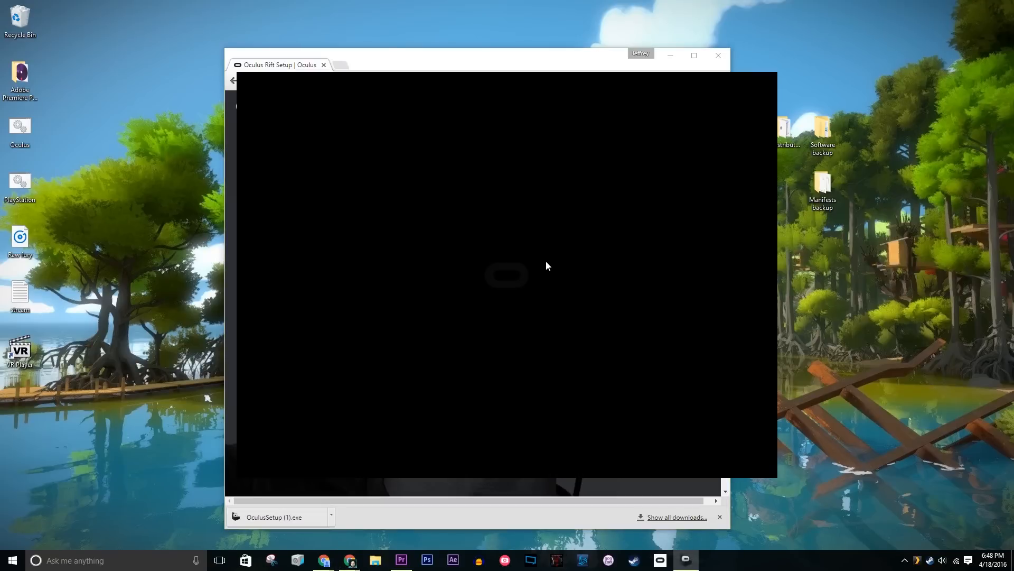
click(720, 517)
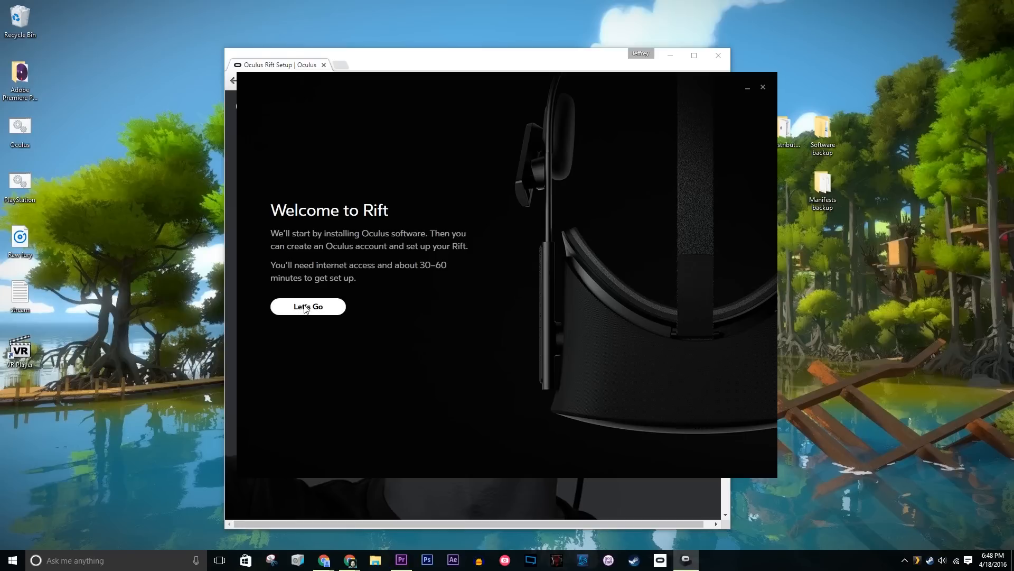
click(308, 306)
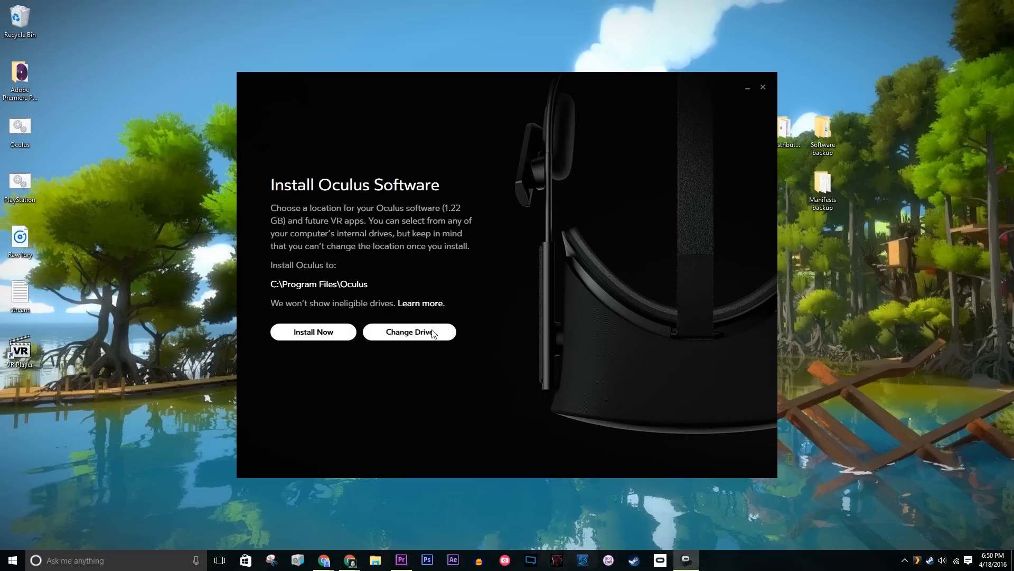
click(409, 331)
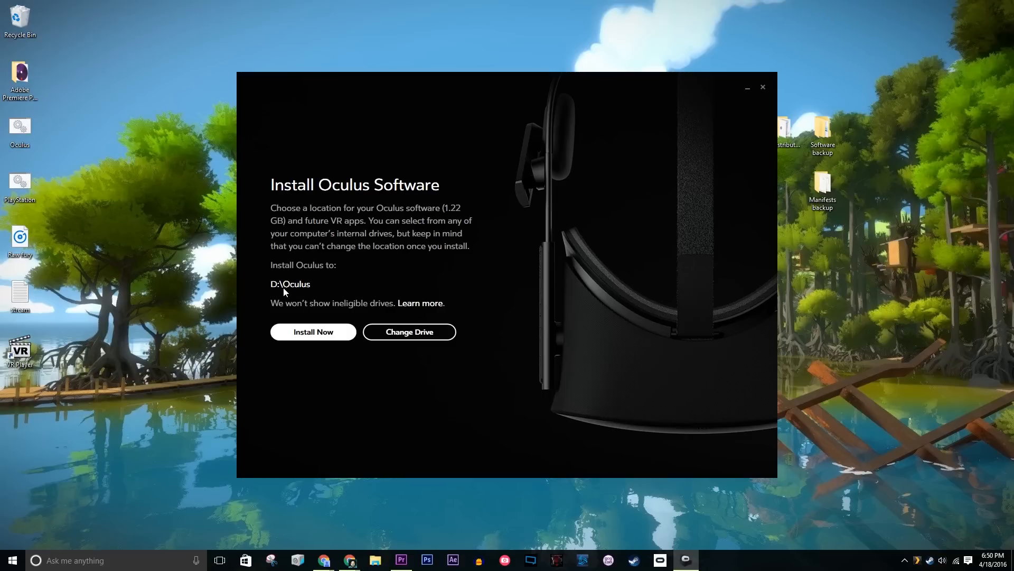
mouse_move(301, 288)
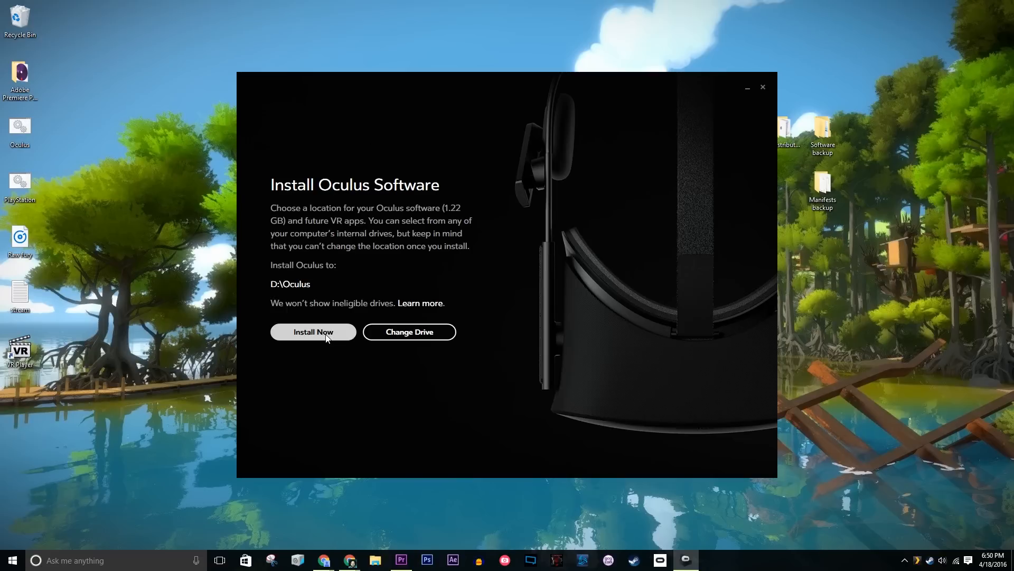
click(312, 331)
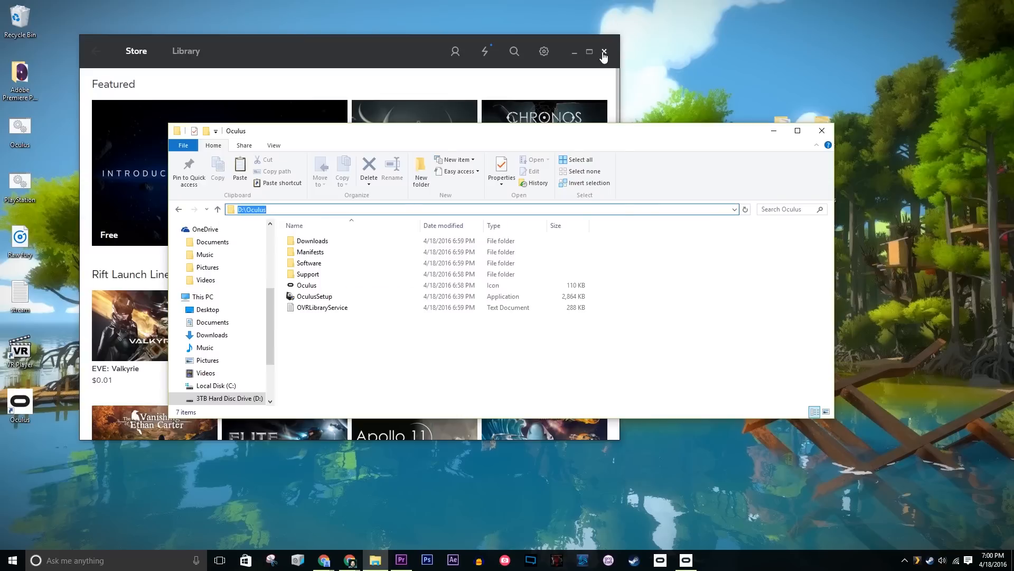
Step: Close the newly launched Oculus Store, leaving D:\Oculus open in File Explorer
click(603, 52)
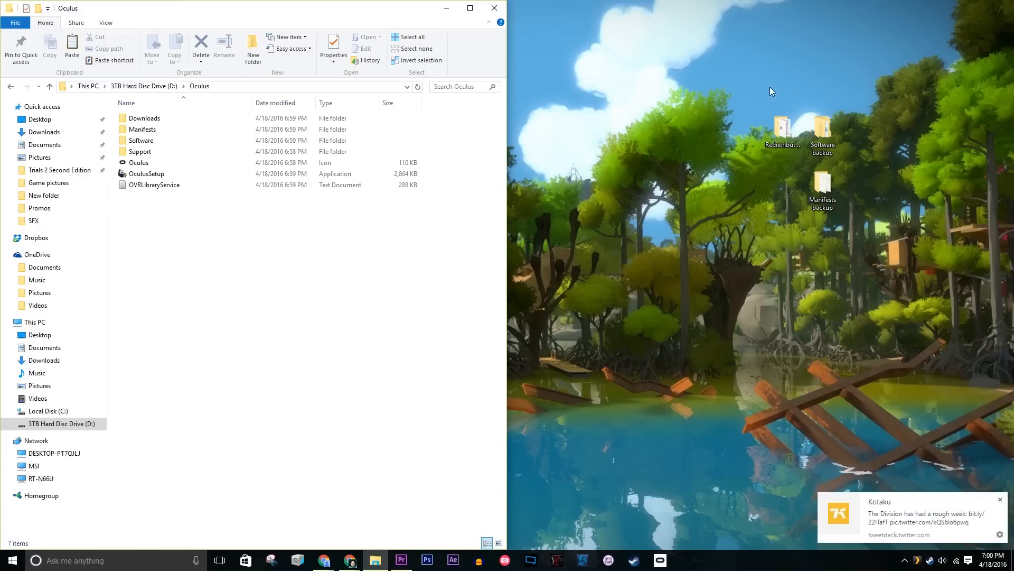
mouse_move(756, 101)
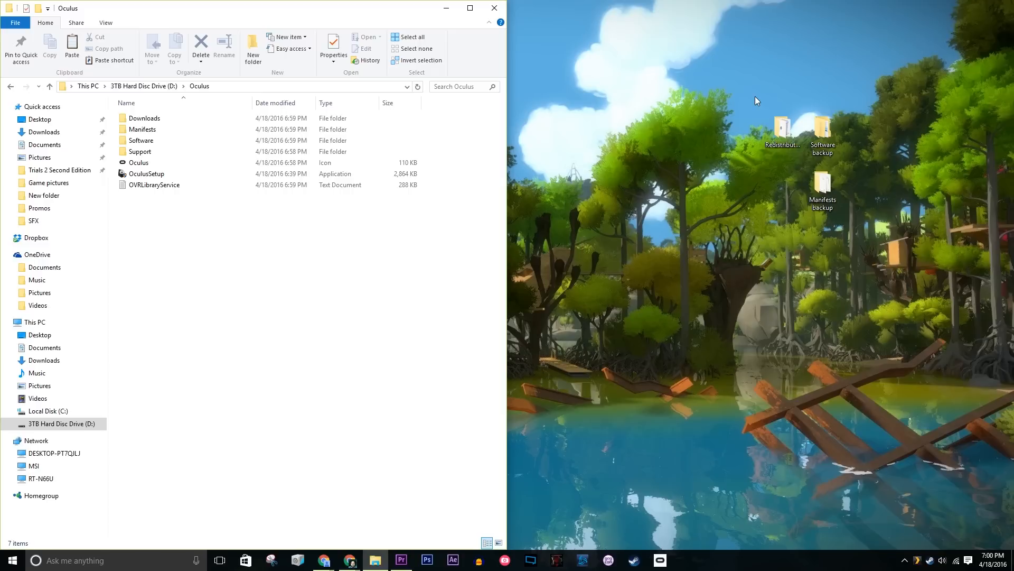
mouse_move(755, 124)
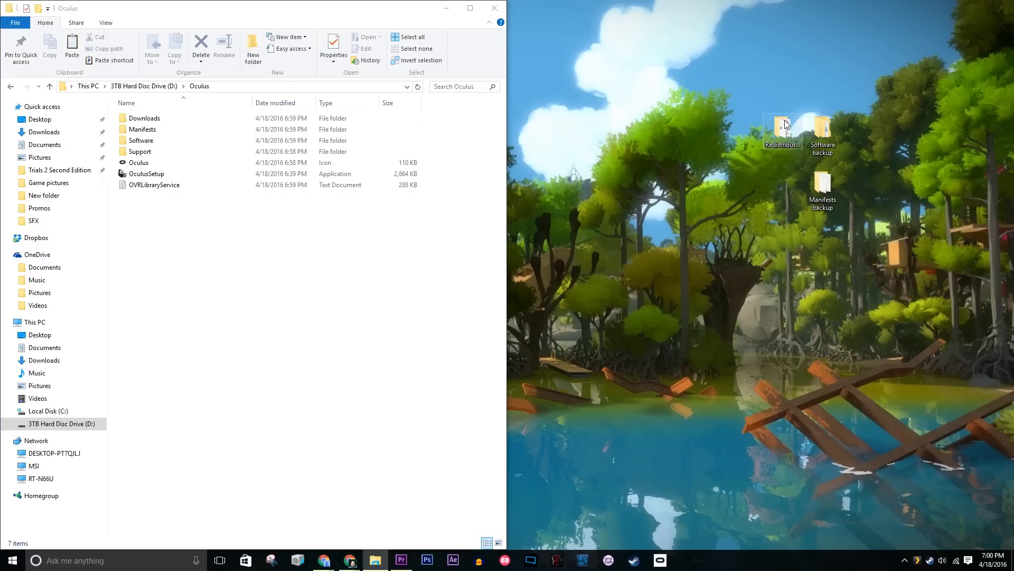
Step: Move the backed-up Redistributables folder into D:\Oculus with administrator permission
drag(783, 130, 677, 142)
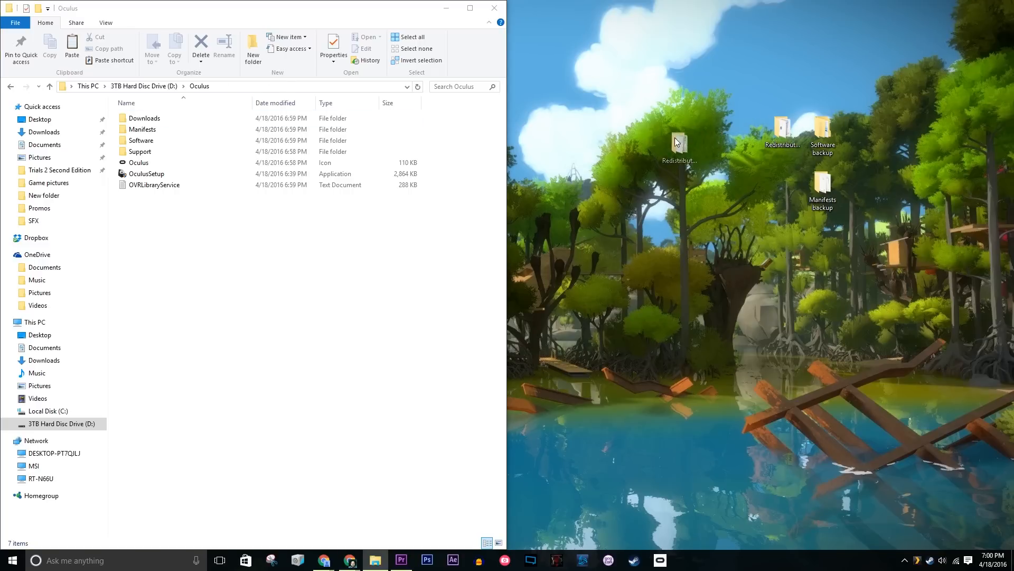
drag(678, 142, 202, 245)
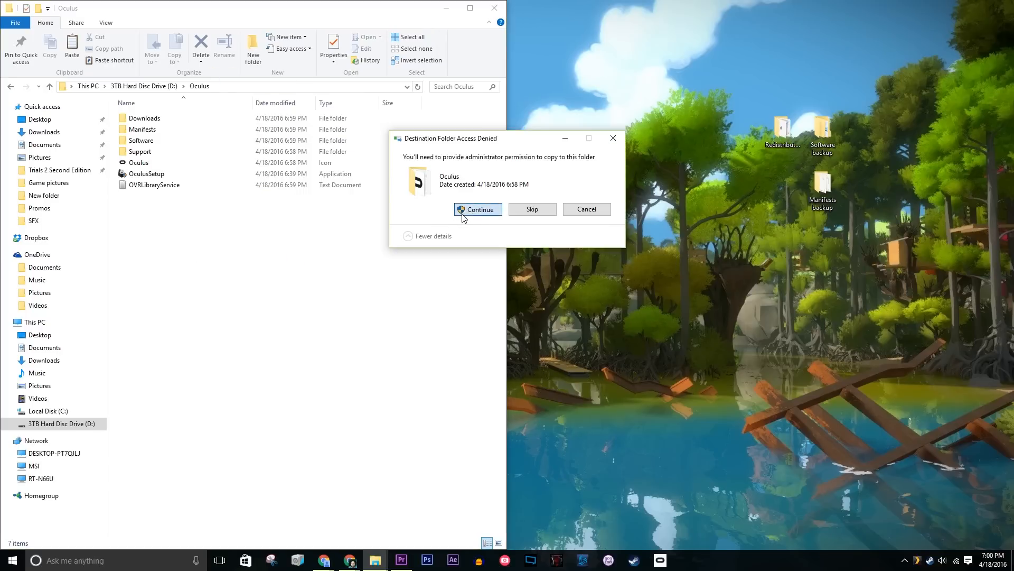
click(477, 210)
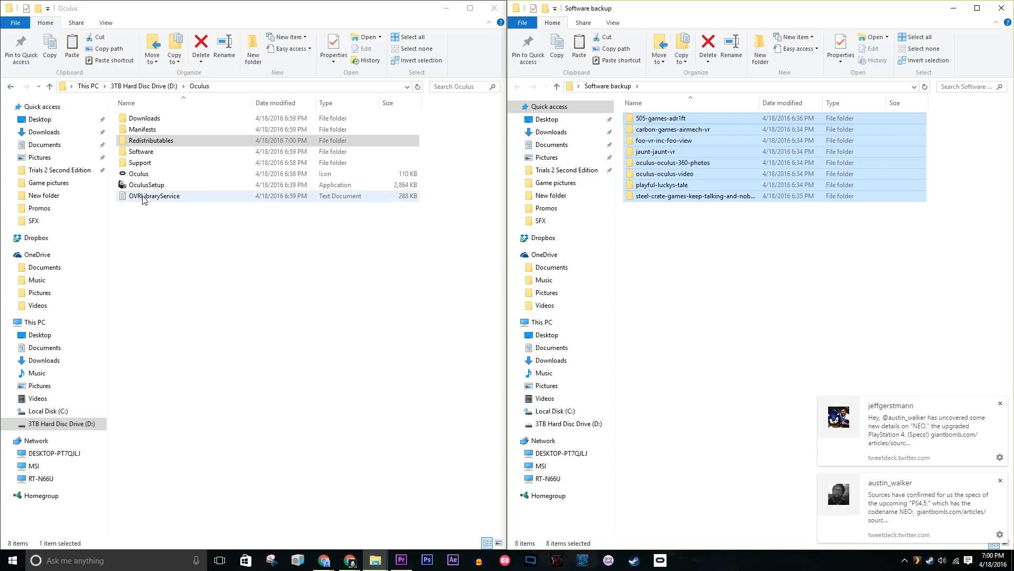
Step: Paste the backed-up game folders into D:\Oculus\Software
right_click(155, 249)
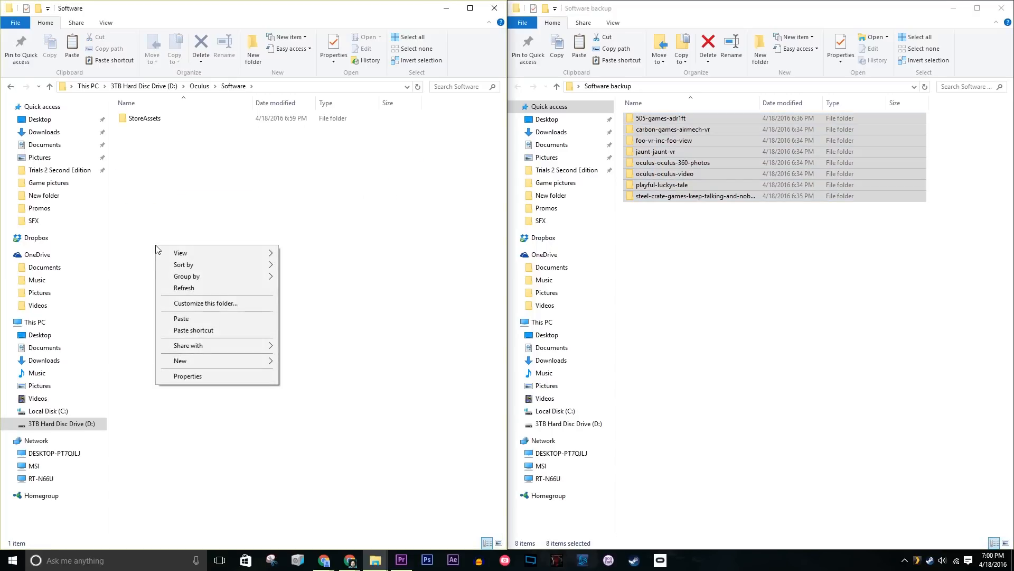
click(181, 318)
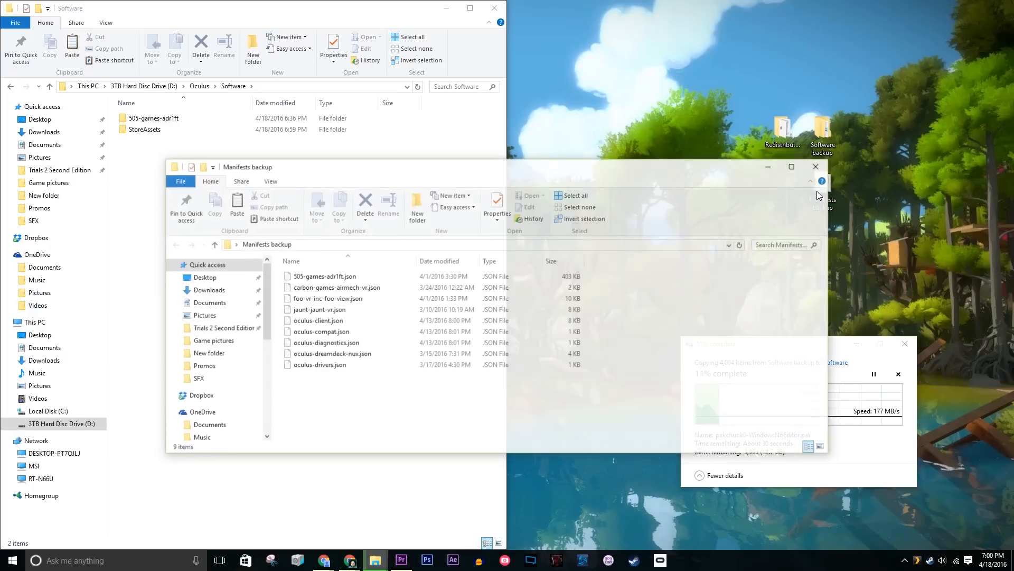
right_click(337, 287)
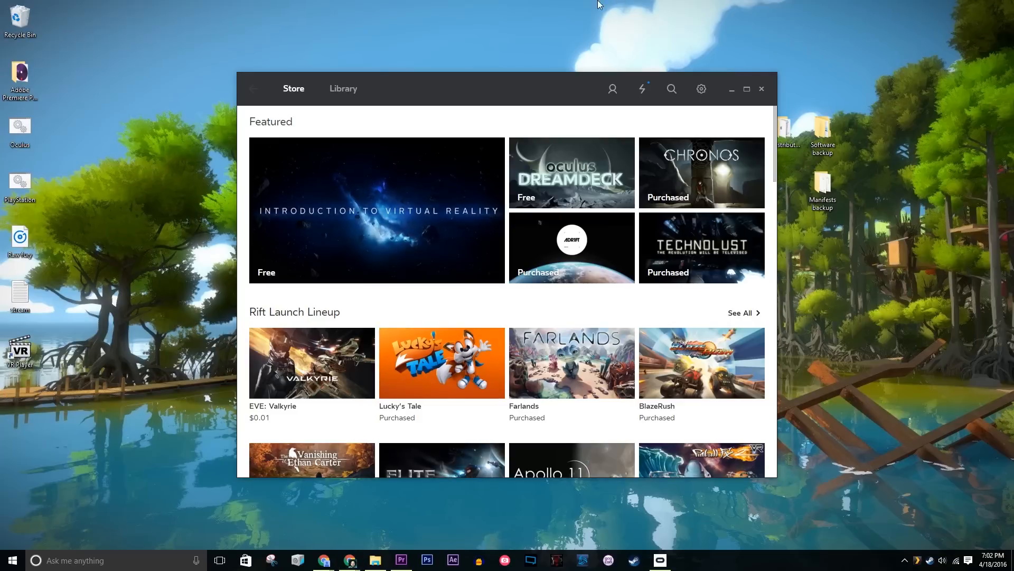
Step: Restart all Oculus software from the Beta section of Settings and confirm
click(700, 89)
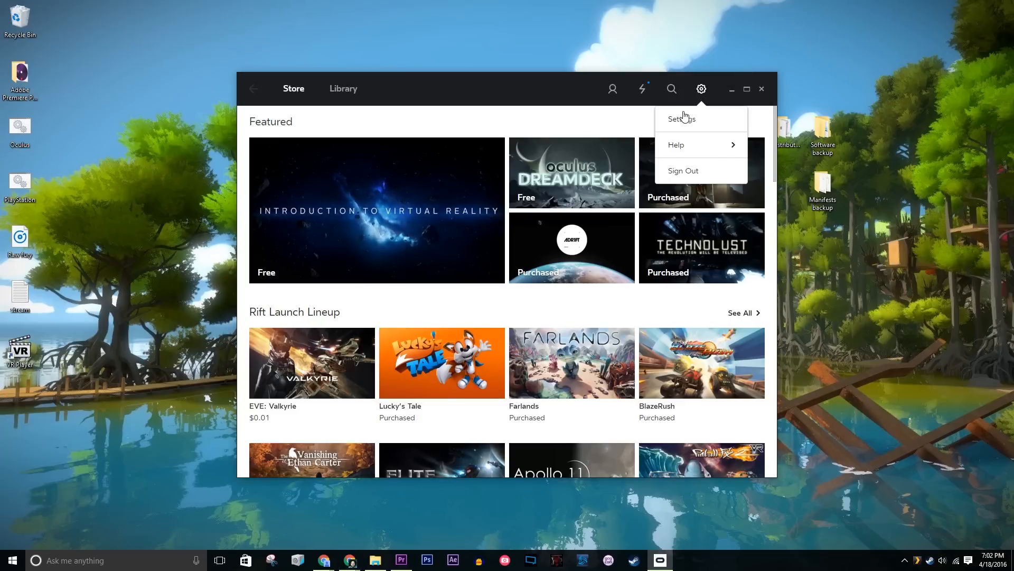
click(681, 118)
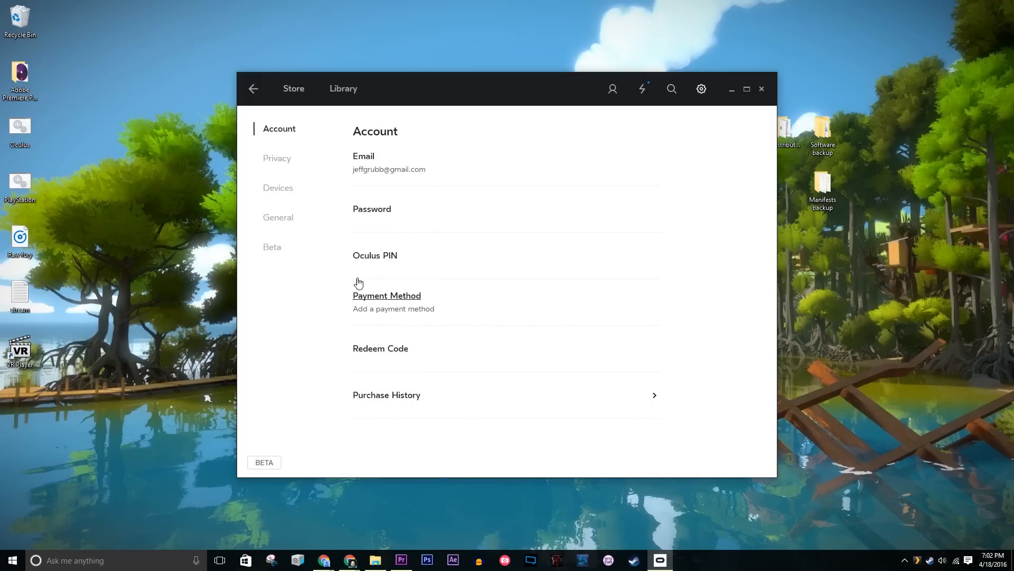
click(271, 247)
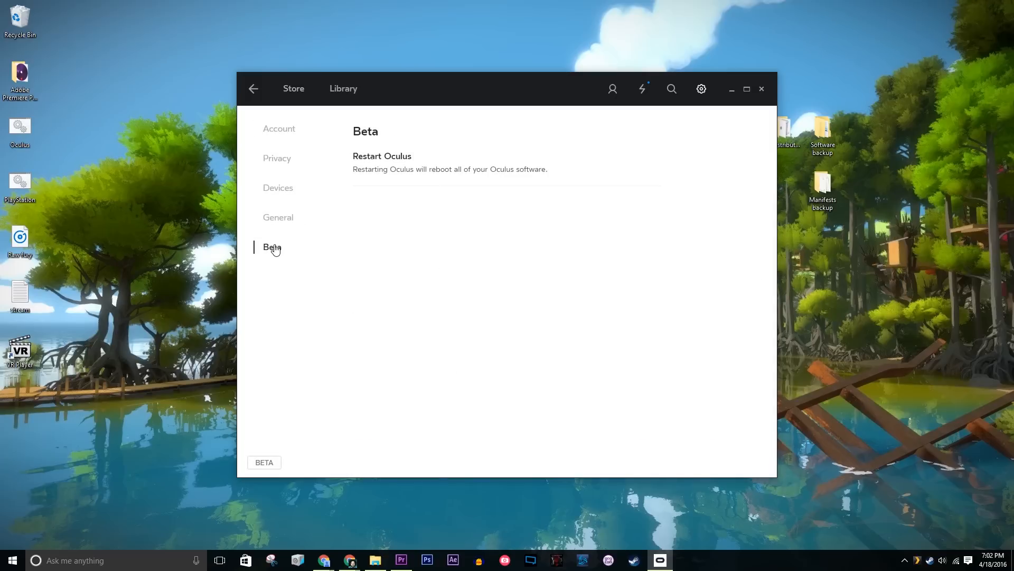
click(381, 156)
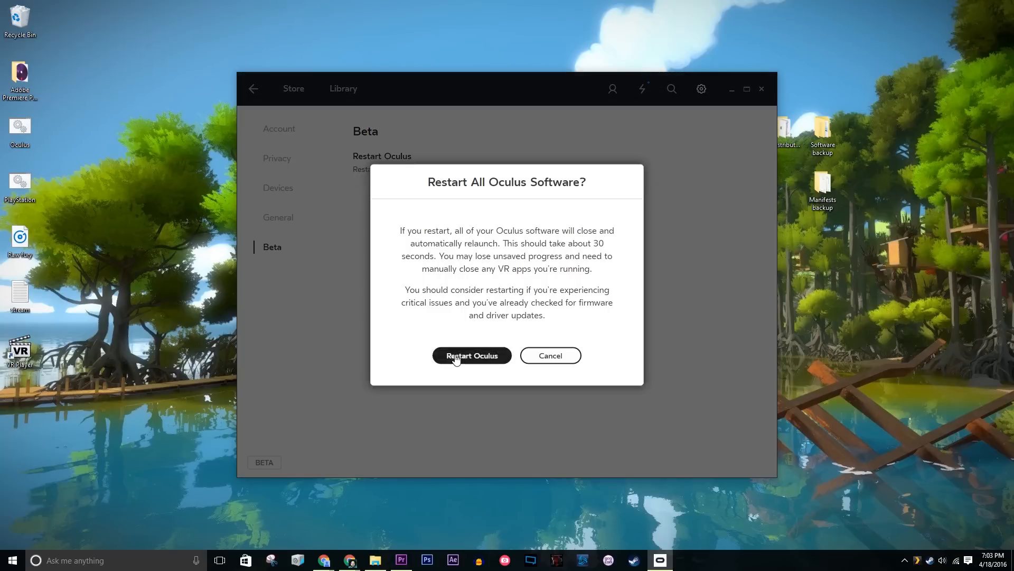
click(471, 355)
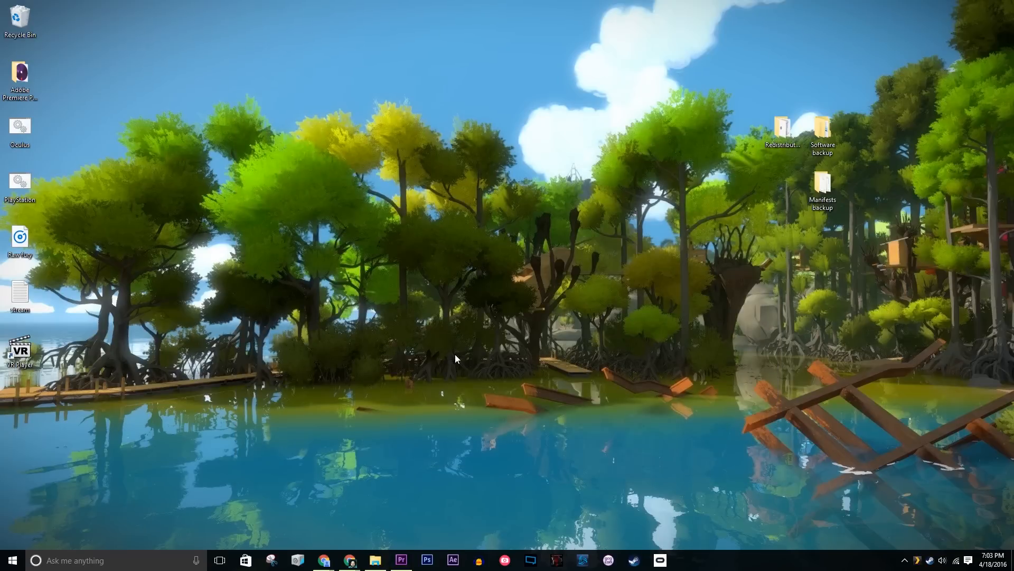
mouse_move(663, 550)
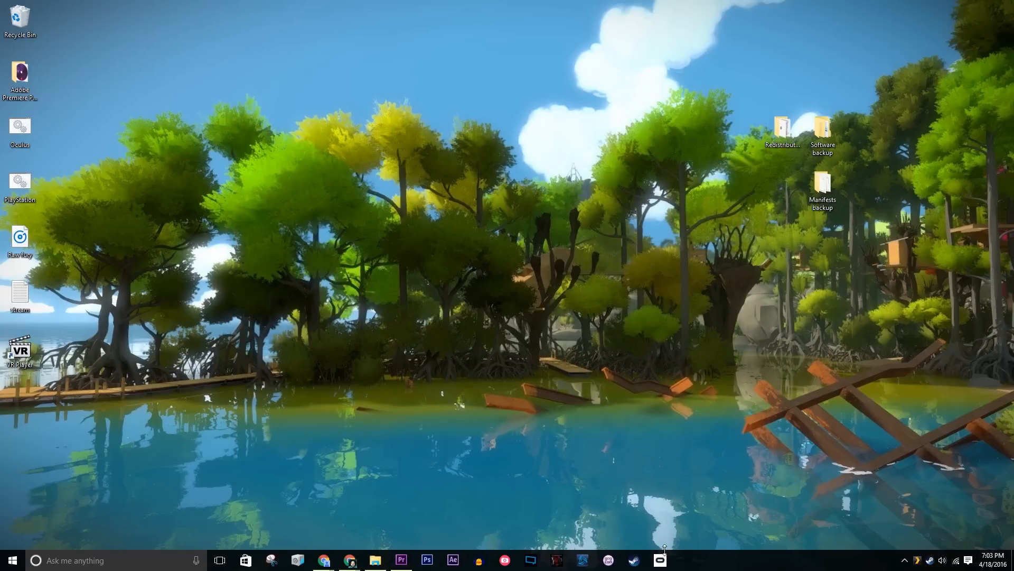
Step: Show the Oculus Library and finish installing AirMech: Command
click(659, 560)
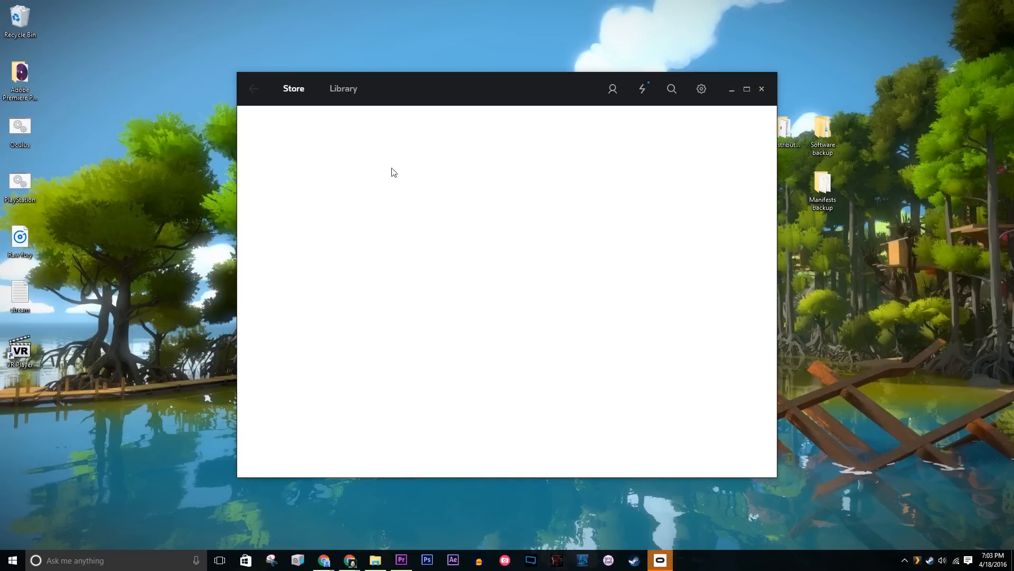
click(344, 89)
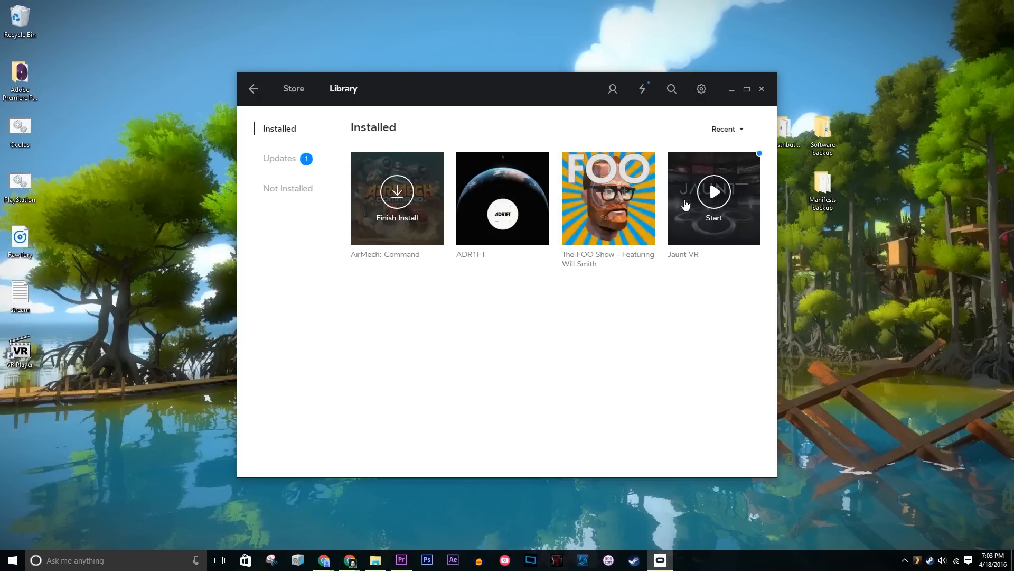
mouse_move(403, 231)
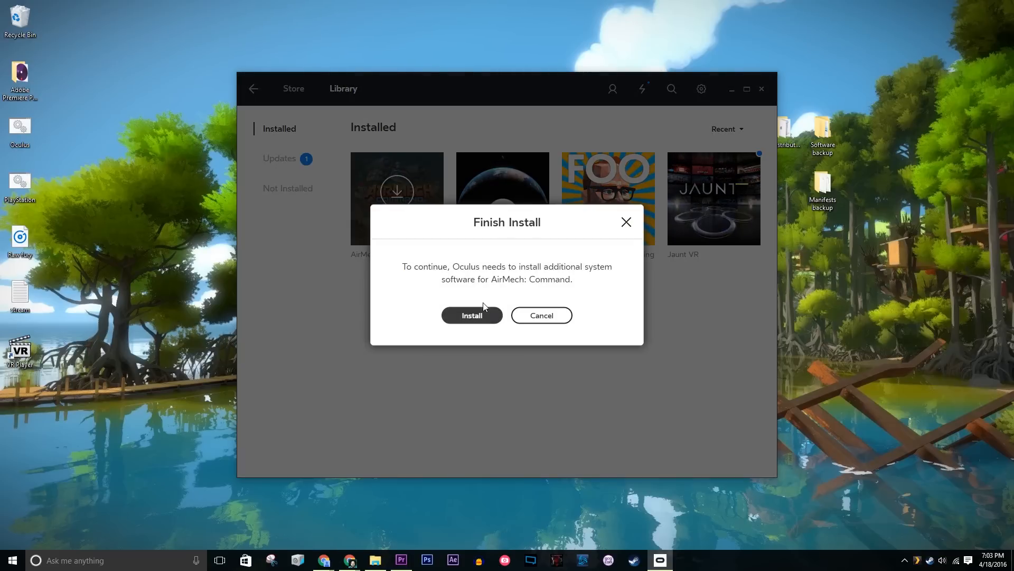
click(541, 315)
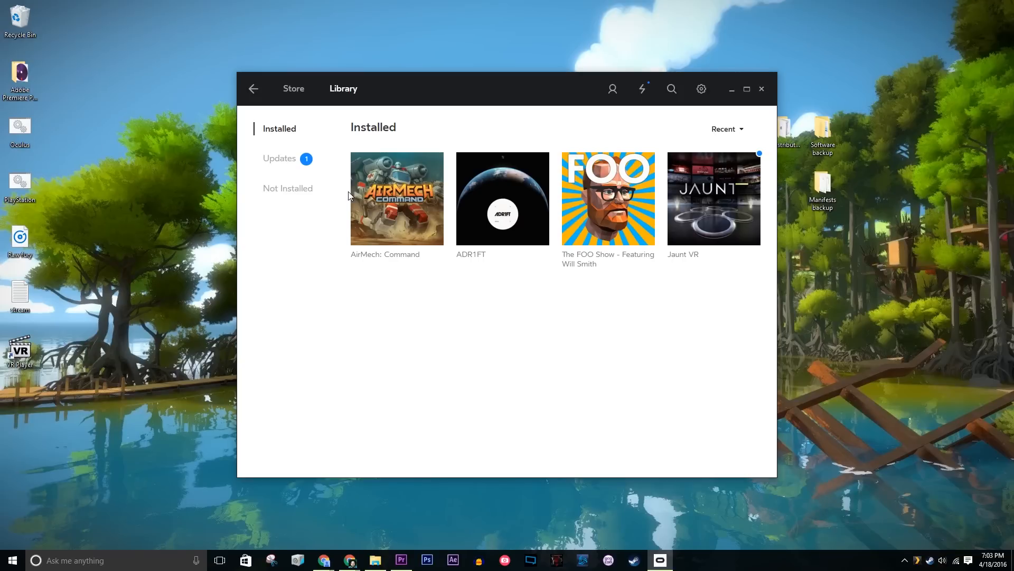
mouse_move(625, 118)
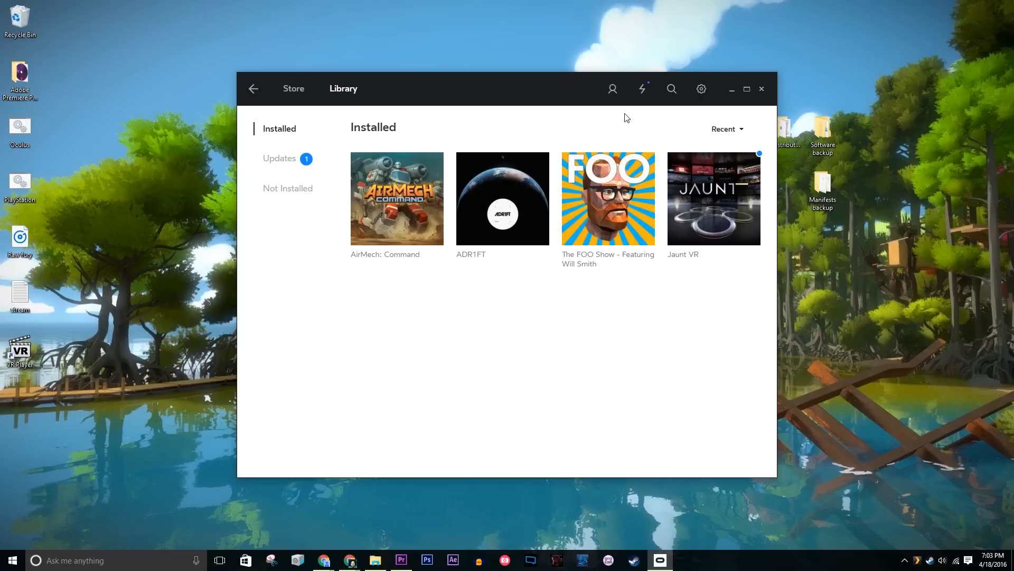
mouse_move(916, 536)
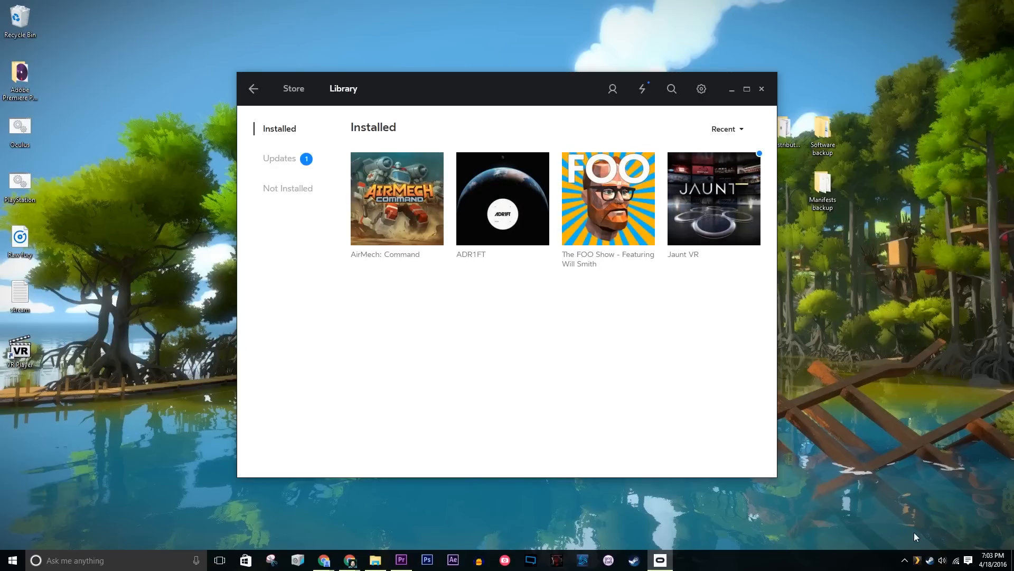